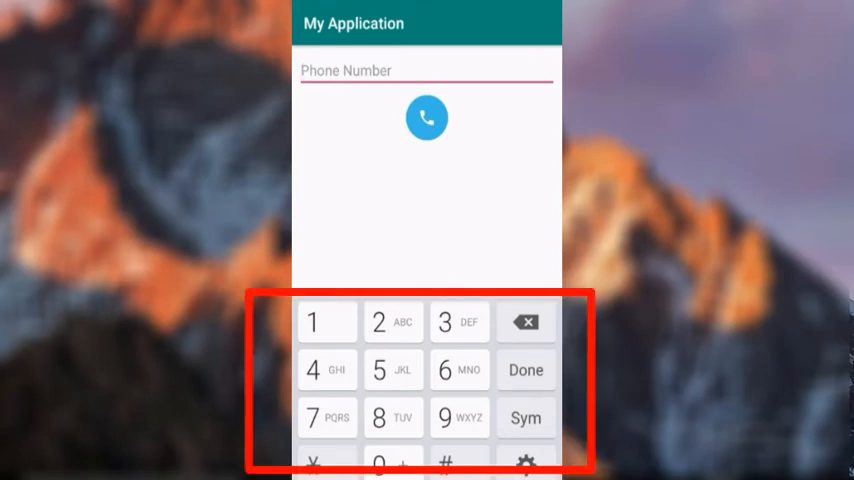
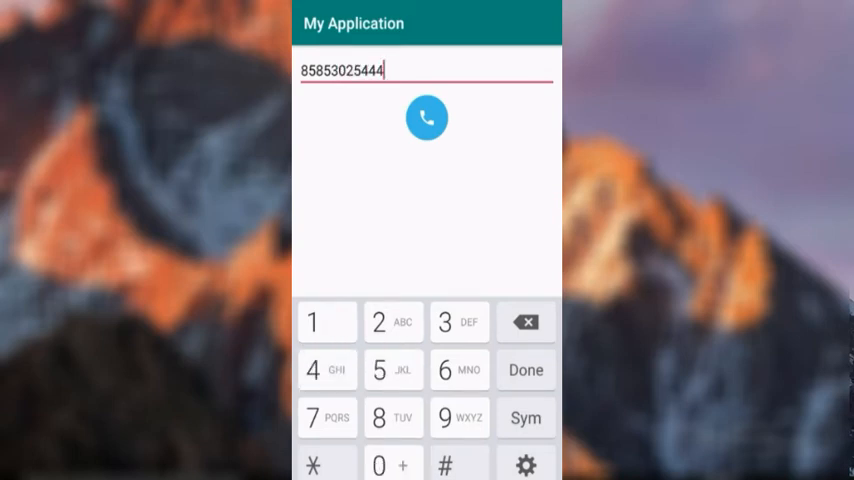
click(427, 118)
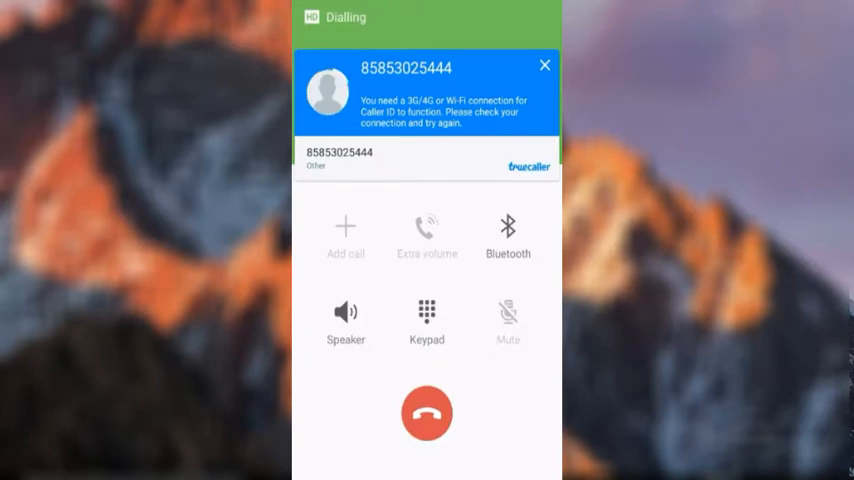
click(545, 65)
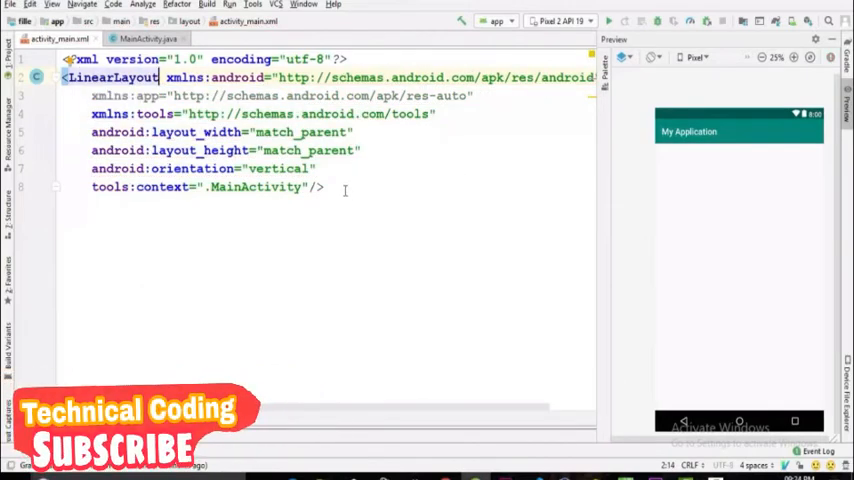
Close LinearLayout and add an EditText with hint 'Phone Number', phone inputType, 8dp margin.
text(></LinearLayout>)
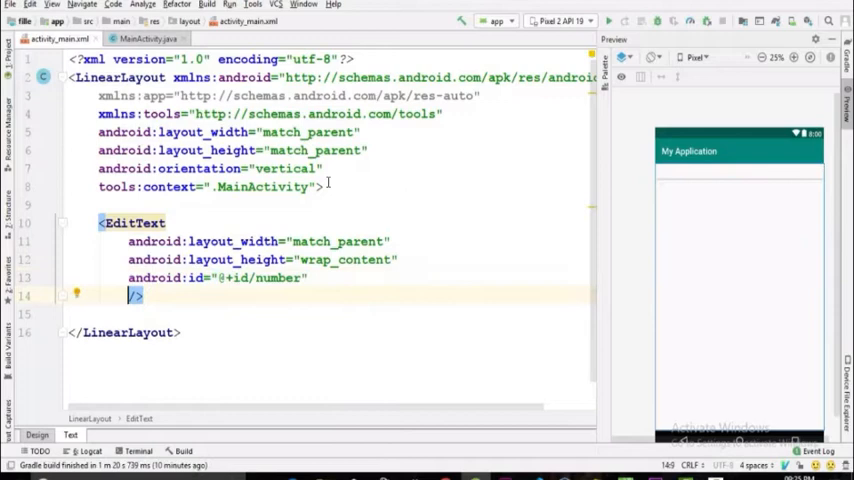
text(android:hint=")
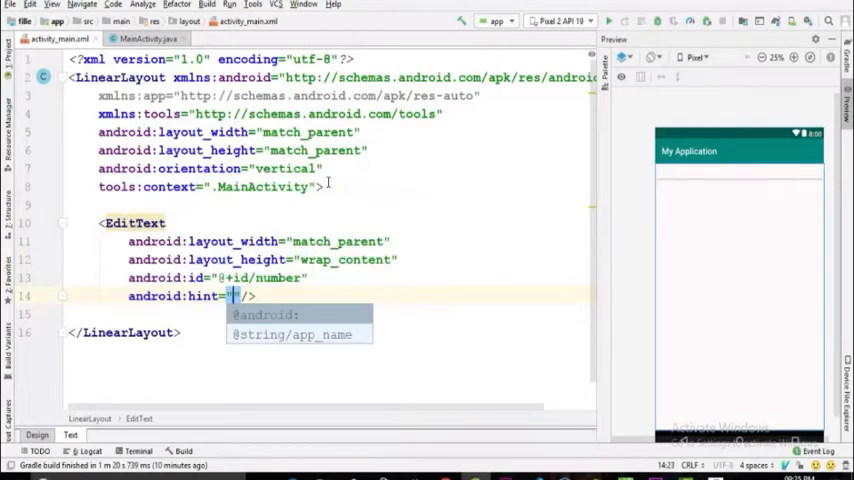
text(Phone)
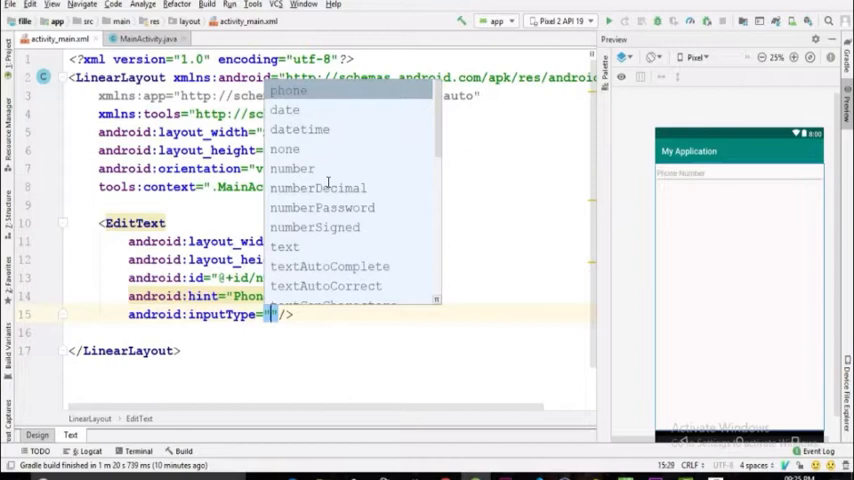
click(289, 90)
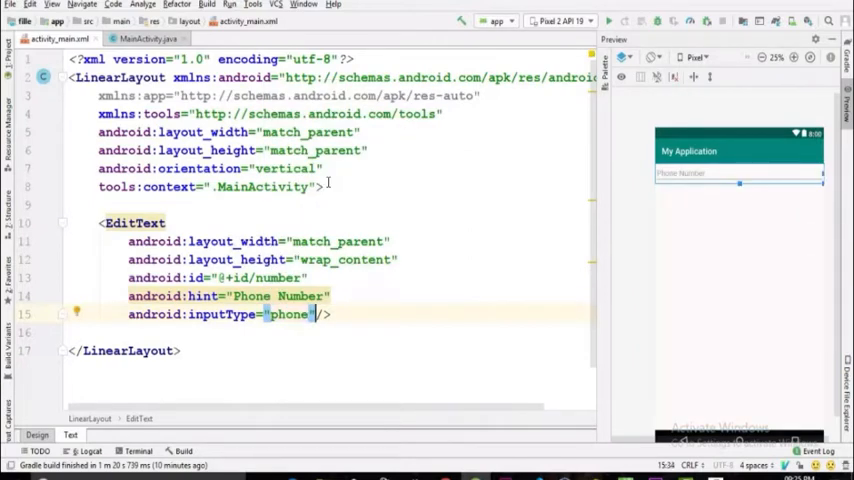
key(Enter)
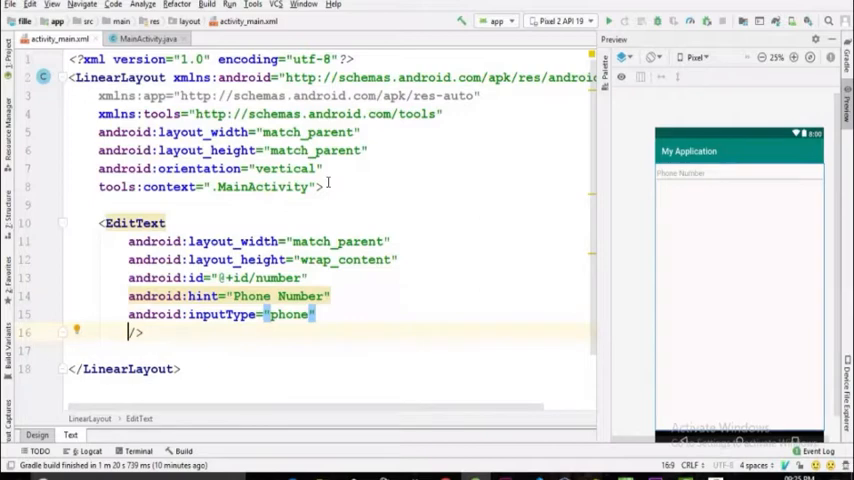
text(android:layout_margin=")
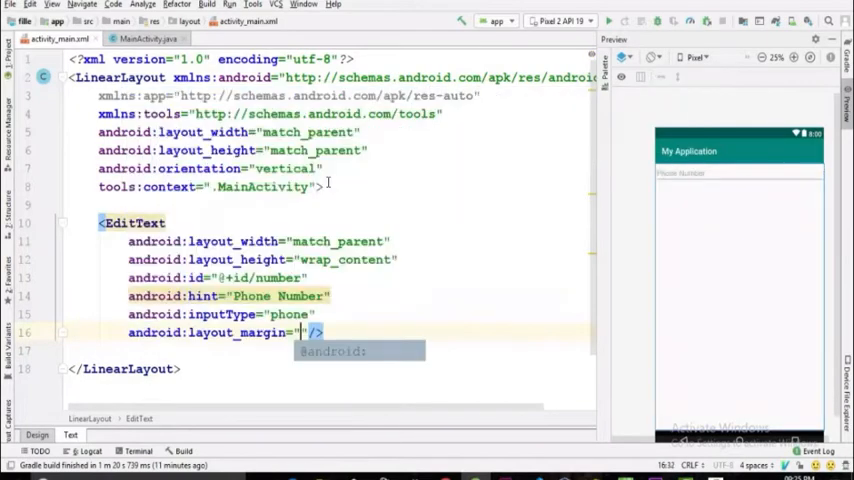
text(8dp)
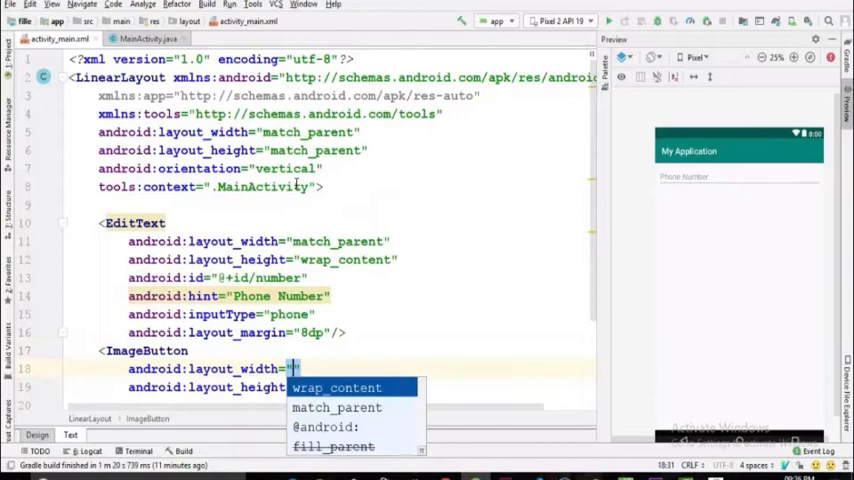
Add an ImageButton with wrap_content size, center_horizontal gravity and id @+id/call.
click(336, 388)
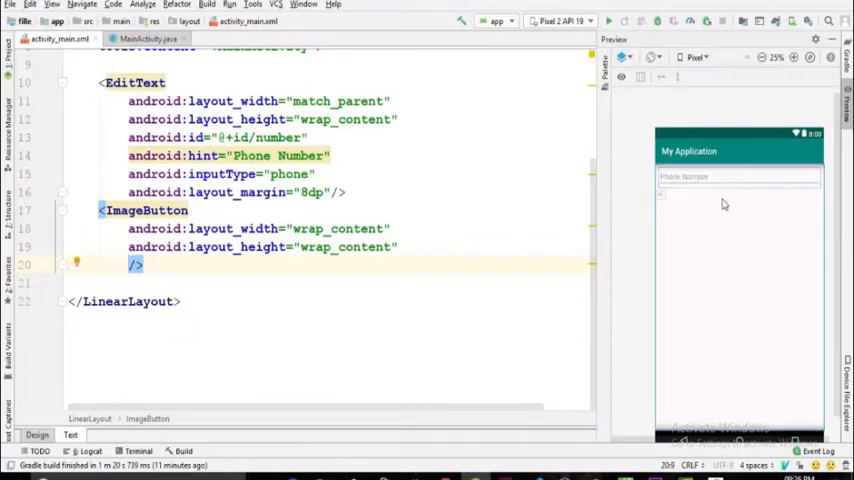
text(la)
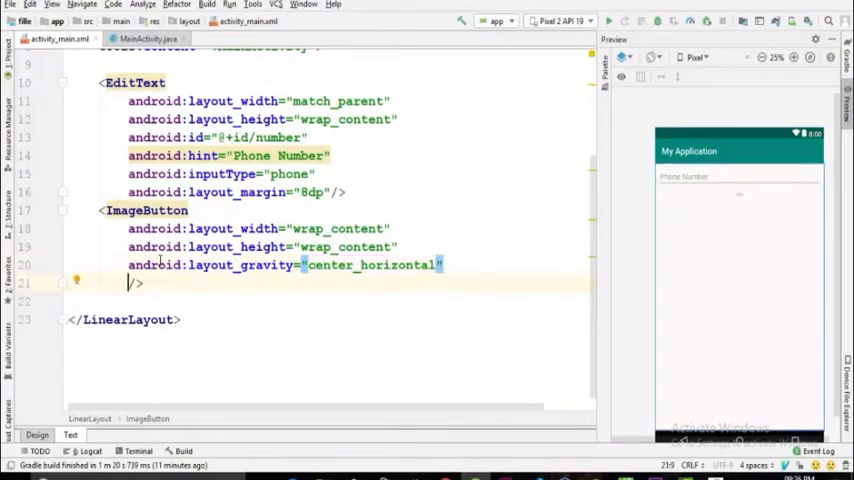
text(android:id="@+id/)
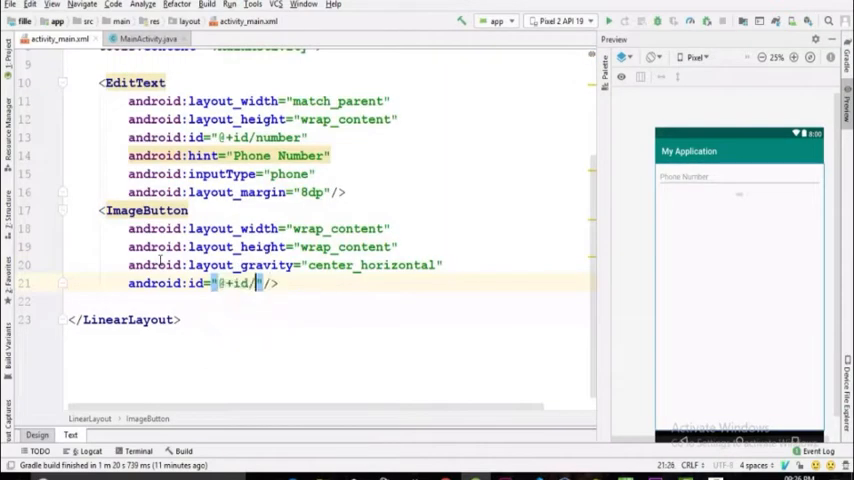
text(call)
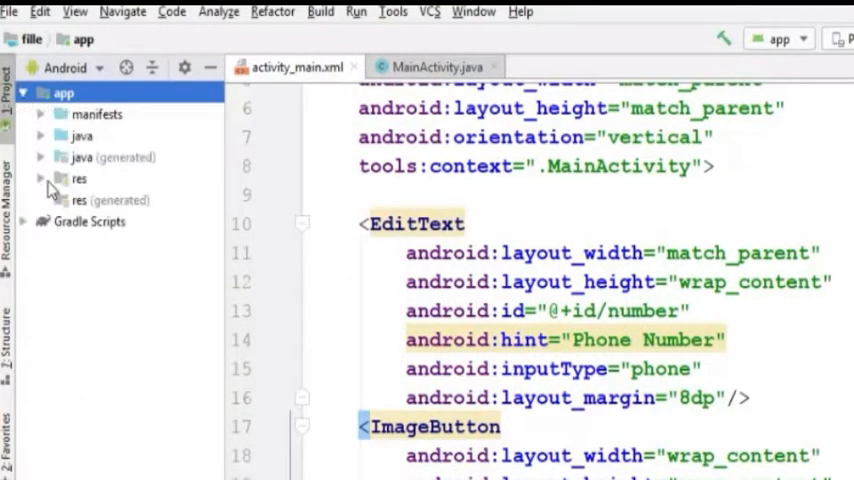
Expand res > drawable and choose New > Vector Asset from the drawable folder's menu.
click(44, 178)
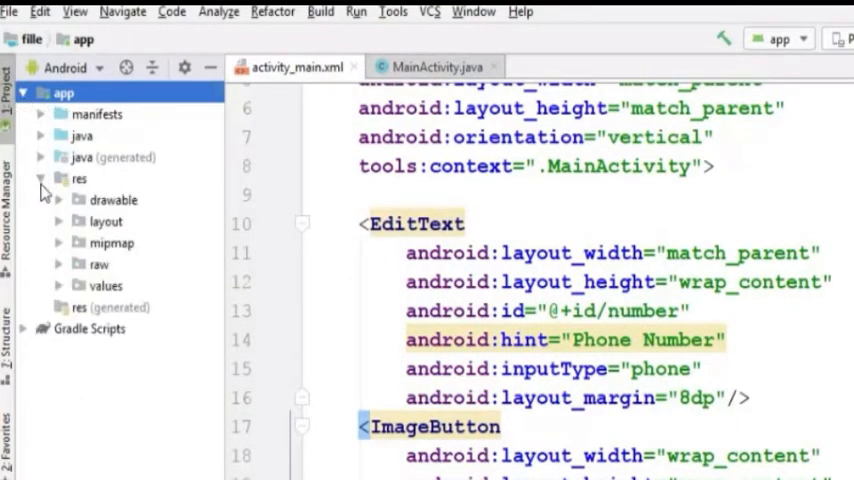
click(59, 199)
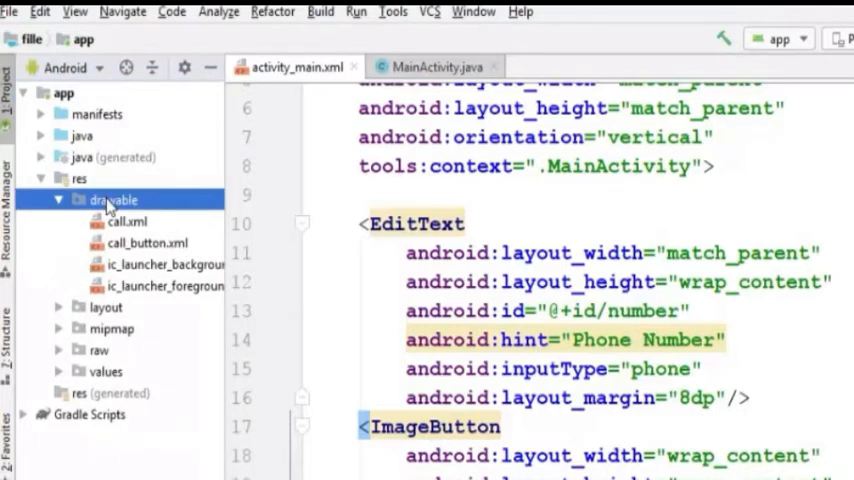
right_click(112, 199)
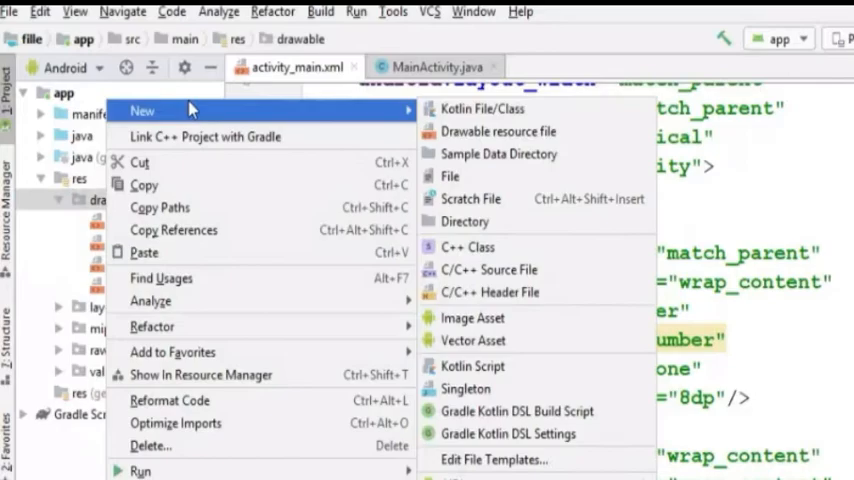
click(473, 340)
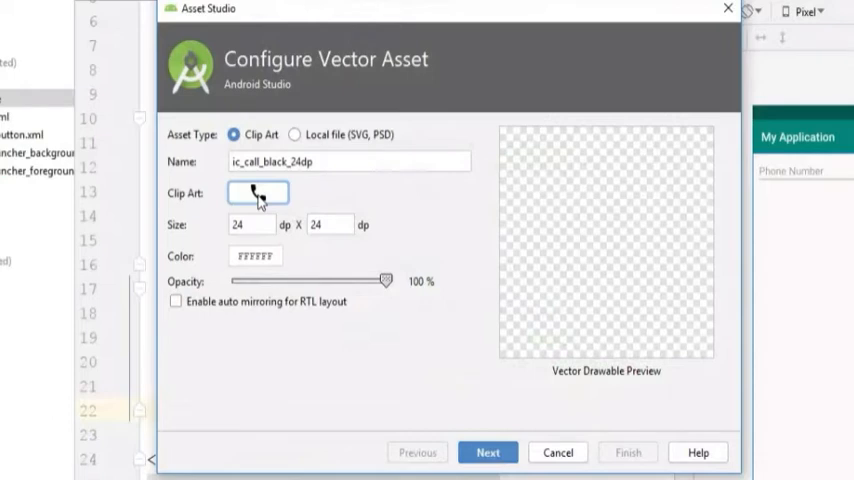
mouse_move(264, 200)
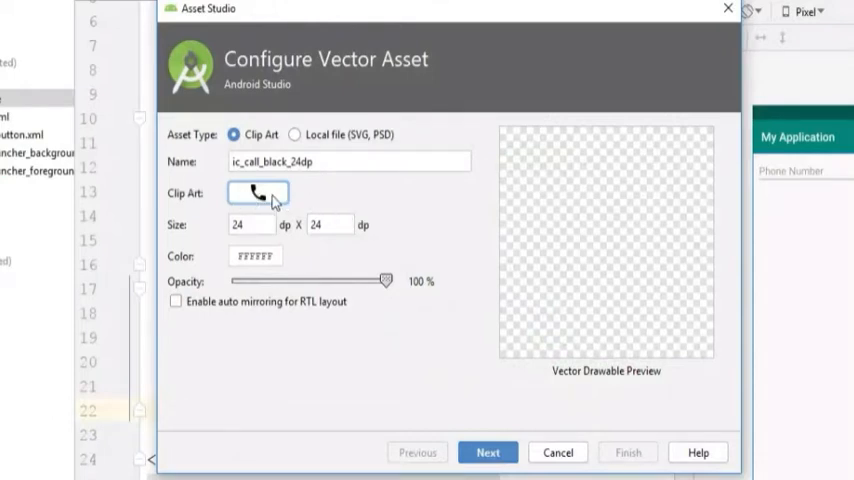
mouse_move(343, 208)
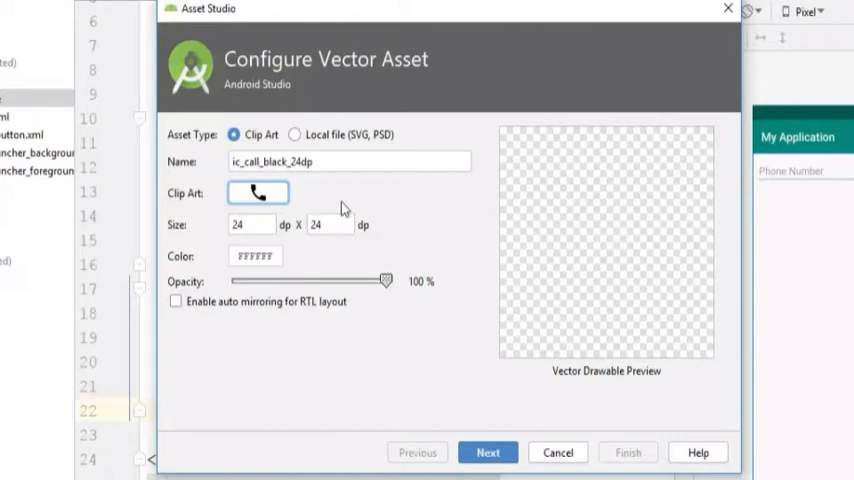
Pick the call clip art and generate ic_call_black_24dp.xml into the drawable folder.
click(258, 192)
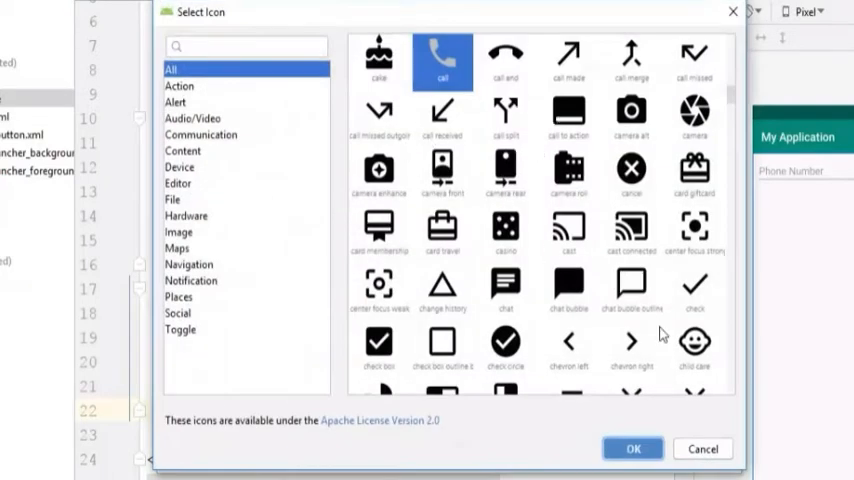
mouse_move(626, 350)
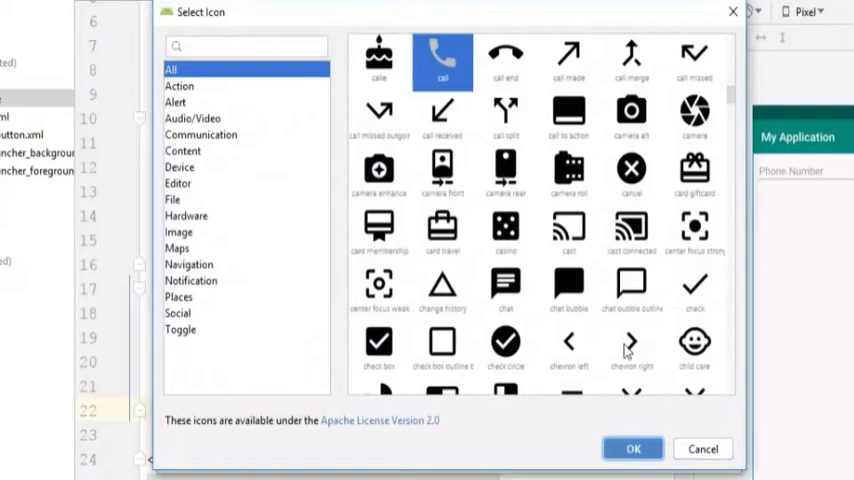
click(633, 448)
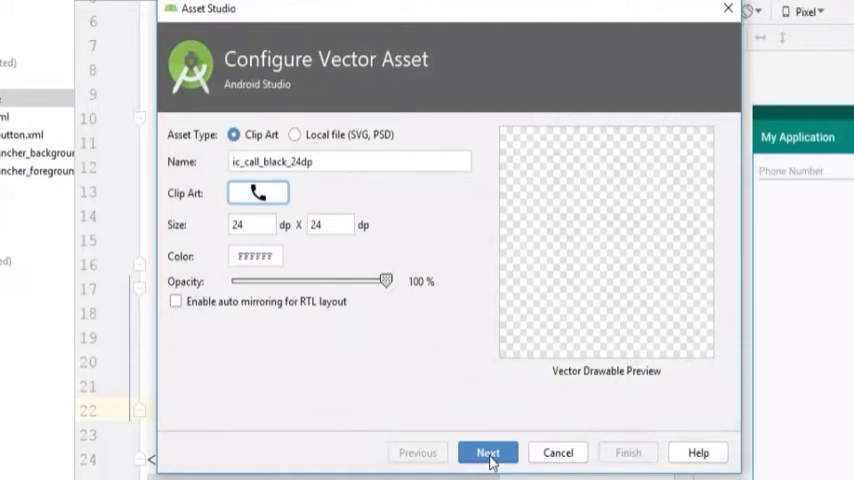
click(488, 452)
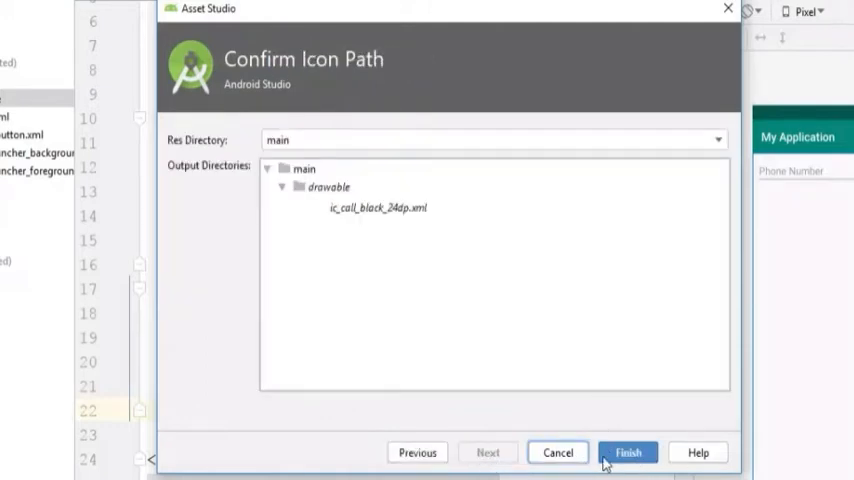
click(628, 452)
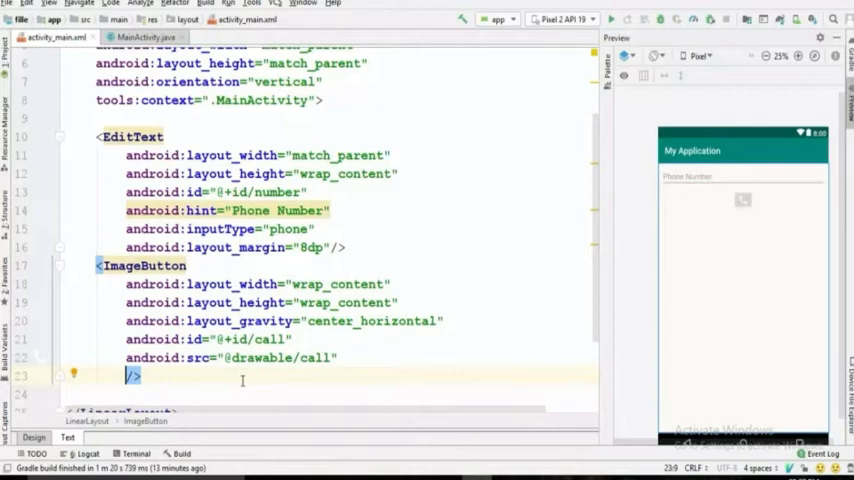
text(sr)
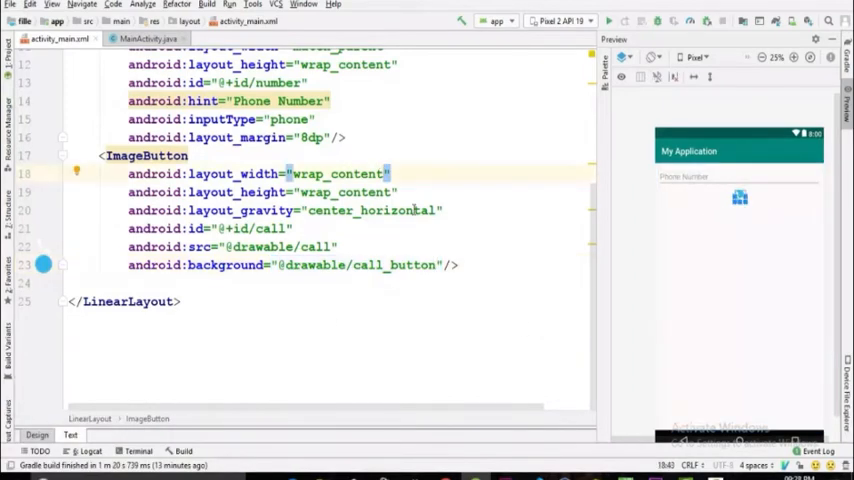
text(s)
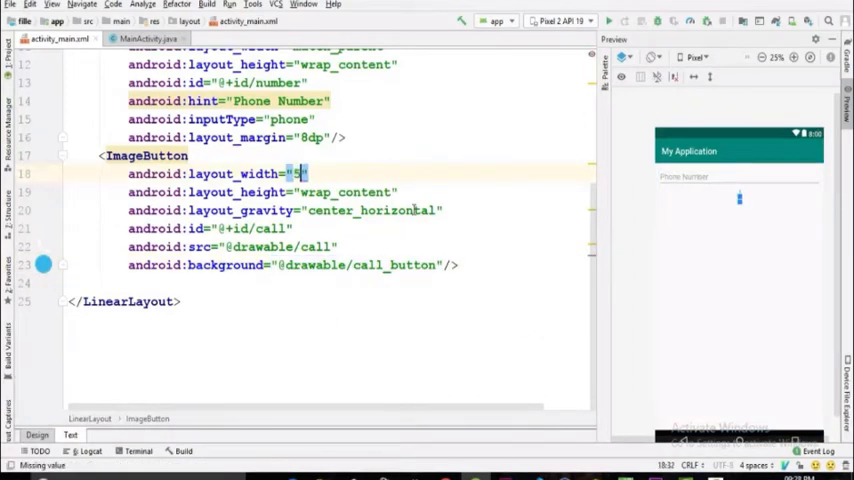
text(6dp)
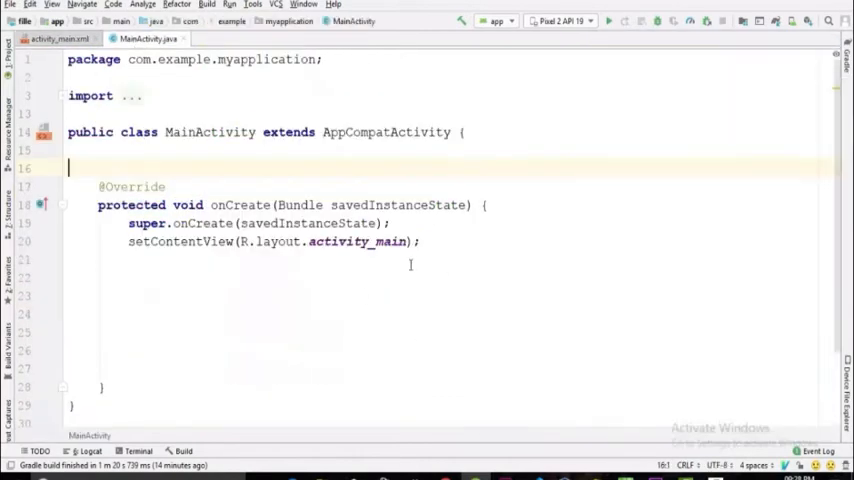
Declare private fields EditText phone and ImageButton call in MainActivity.
text(private)
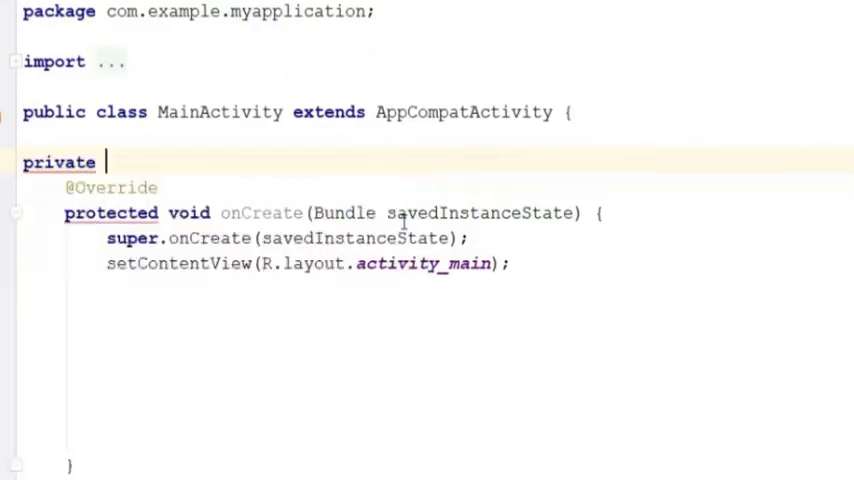
text(EditText)
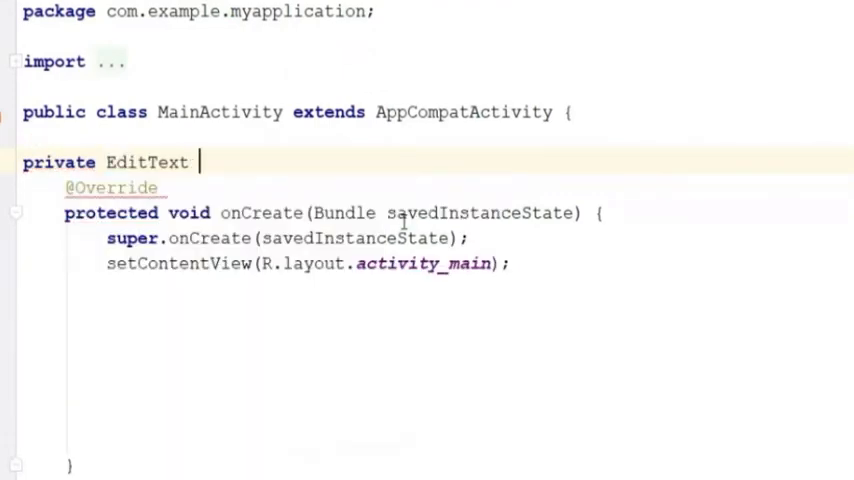
text(phone;)
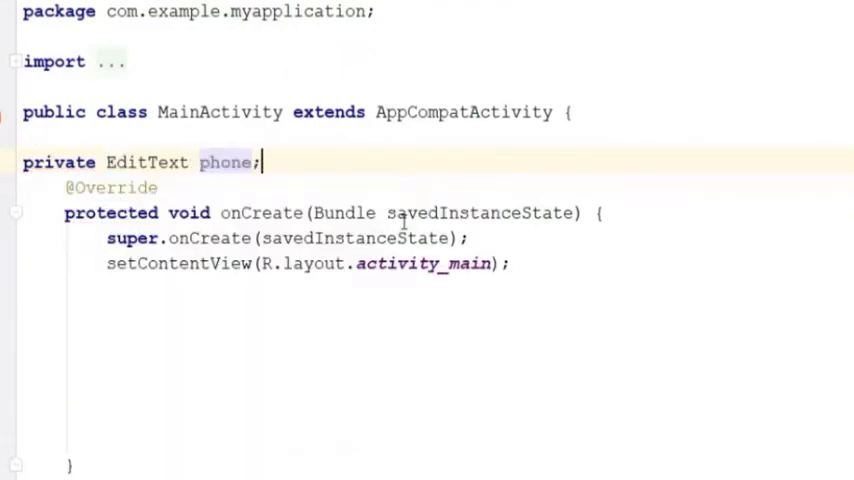
text(private ImageButton call;)
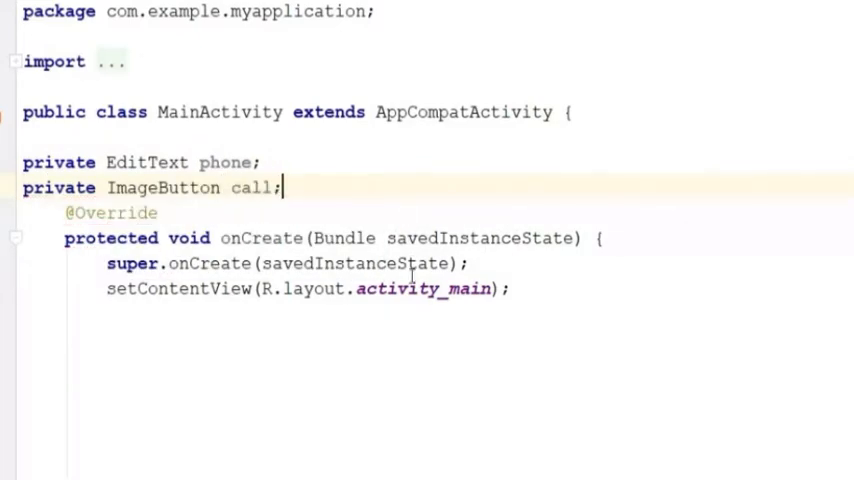
Assign phone and call with findViewById to R.id.number and R.id.call in onCreate.
text(phone = findViewById()
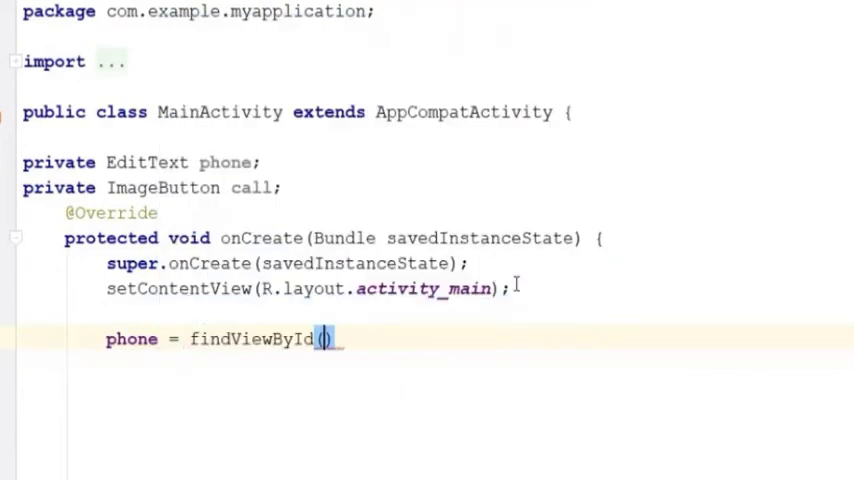
text(R.id.number)
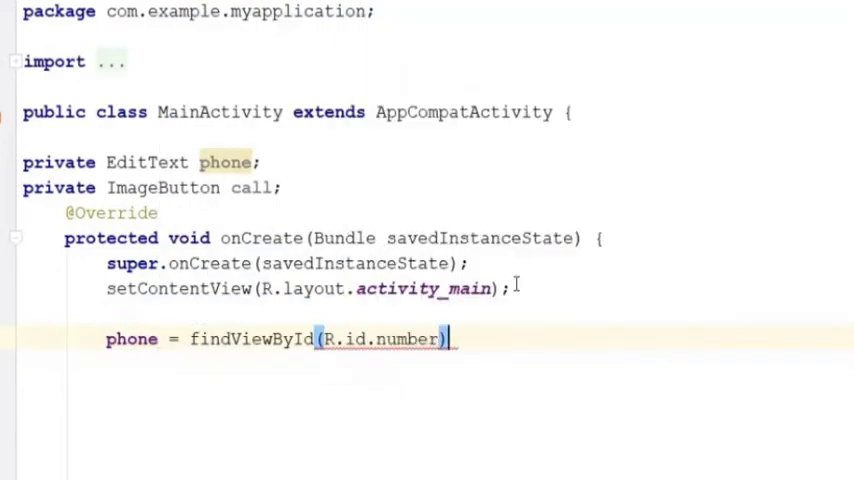
text(call = findViewById(R.id.call);)
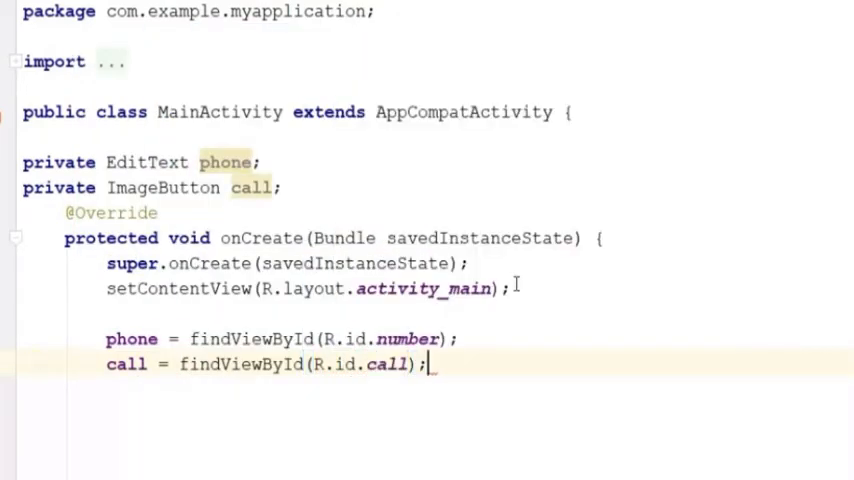
Attach a new View.OnClickListener to the call button with an onClick body.
text(call)
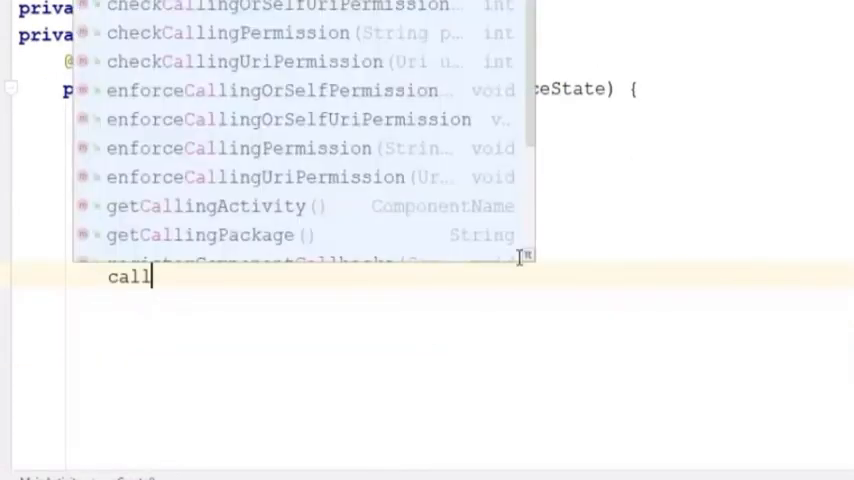
text(.set)
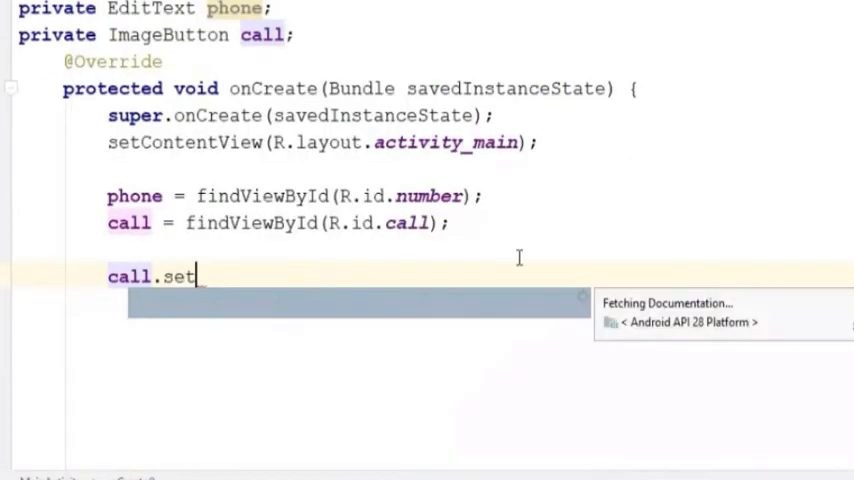
text(OnClickListener(new O);)
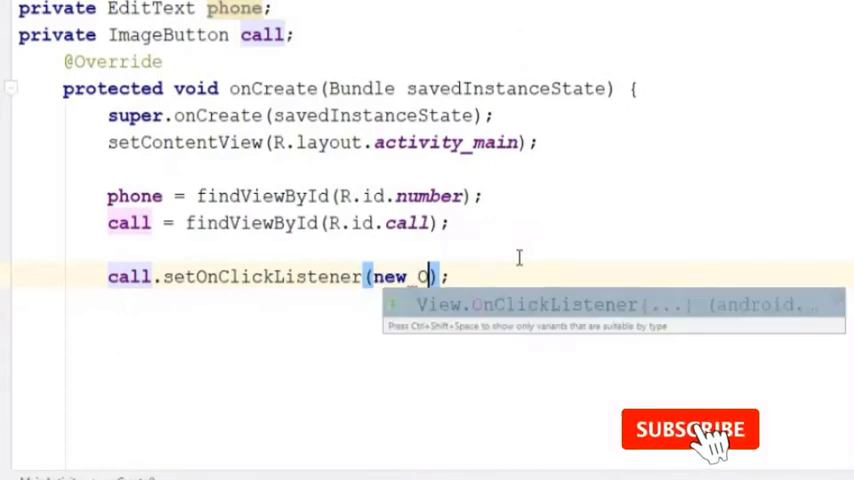
key(Enter)
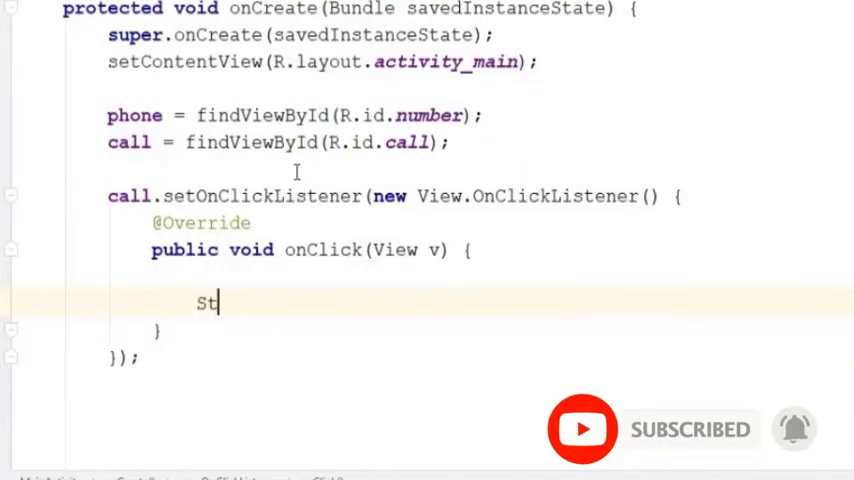
In onClick, store phone.getText().toString() in String phoneNumber.
text(ring)
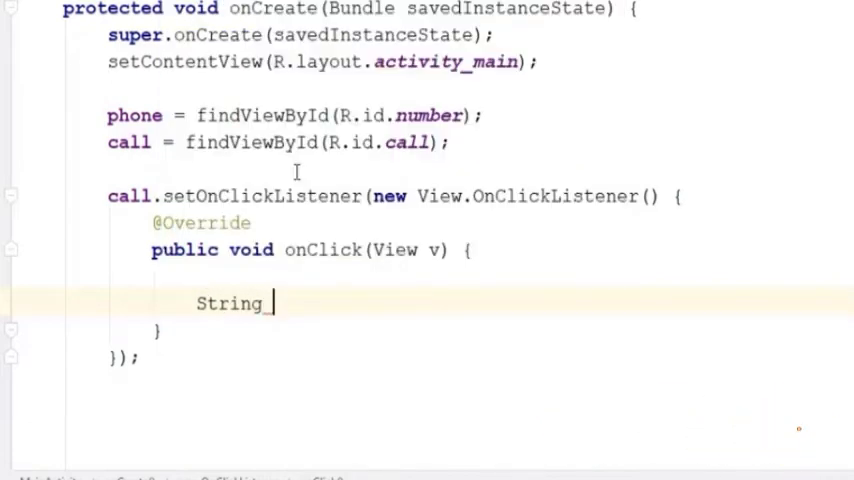
text(phon)
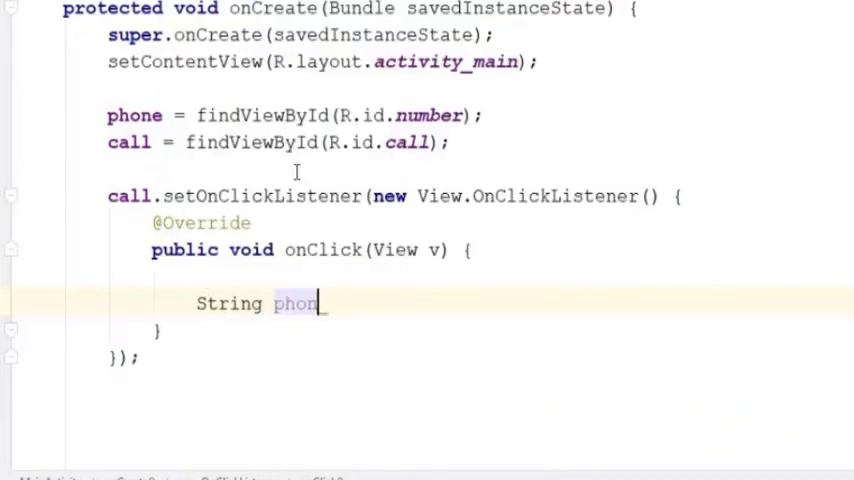
text(eNumb)
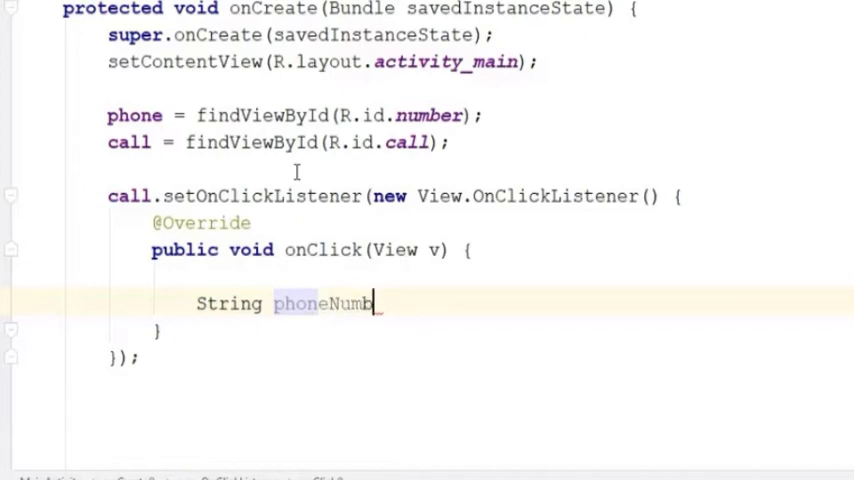
text(er =)
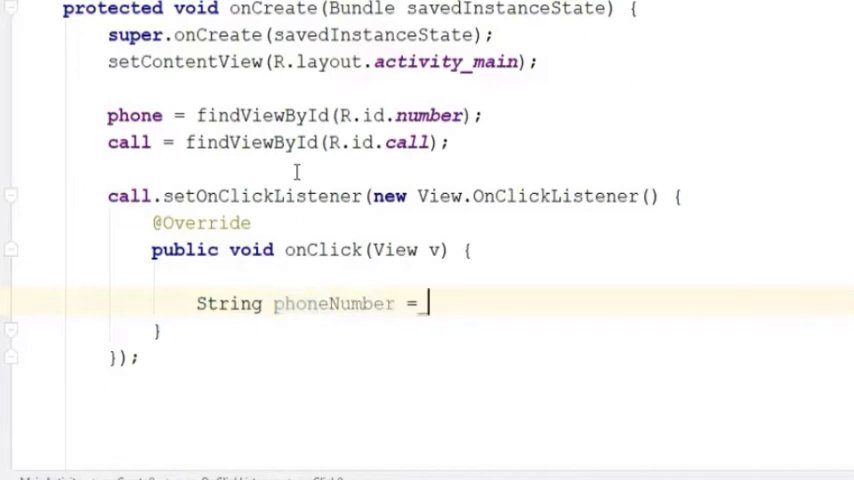
text(phone.)
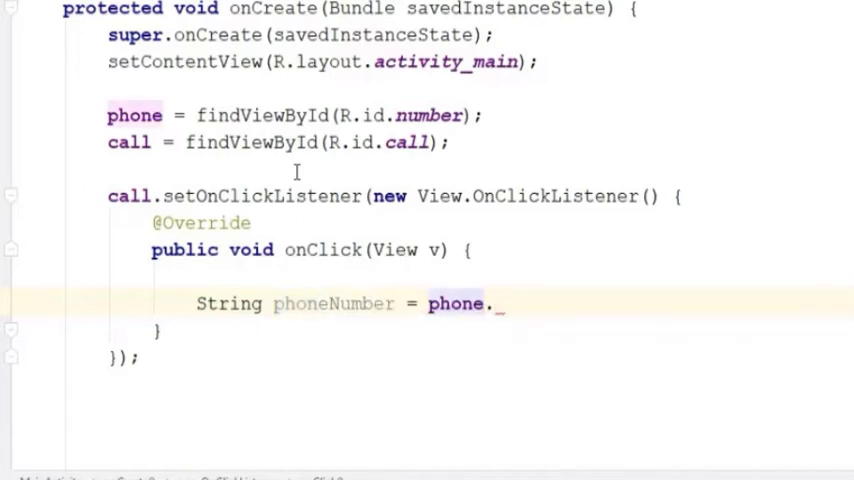
text(get)
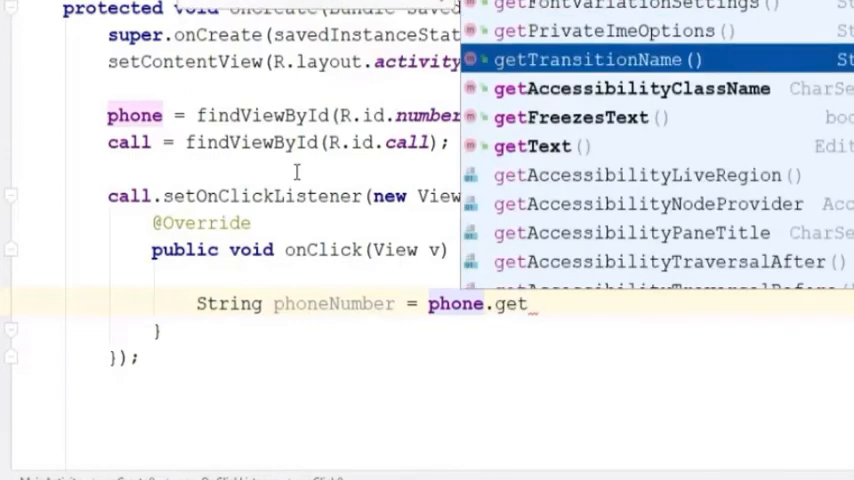
click(533, 146)
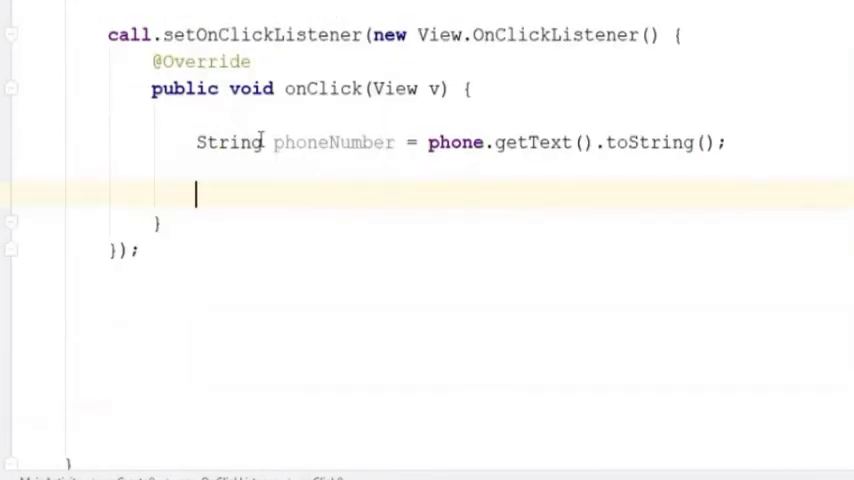
Create Intent intent = new Intent(Intent.ACTION_CALL) inside onClick.
text(Intent)
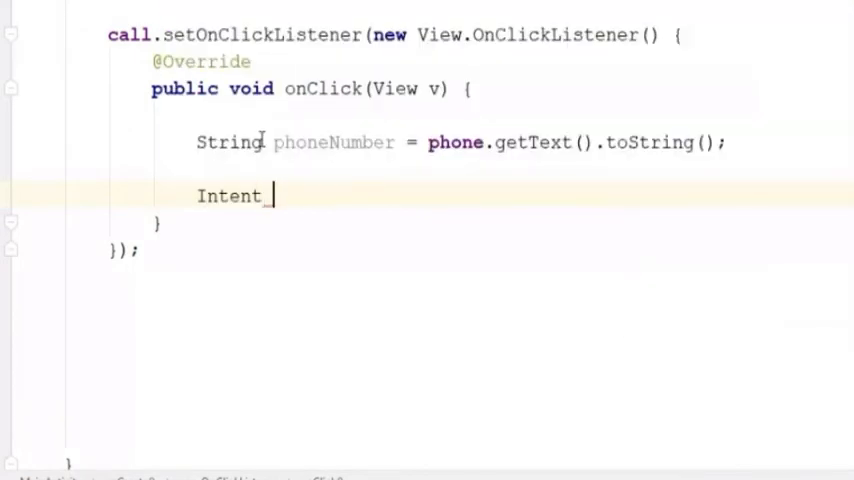
text(intent = new)
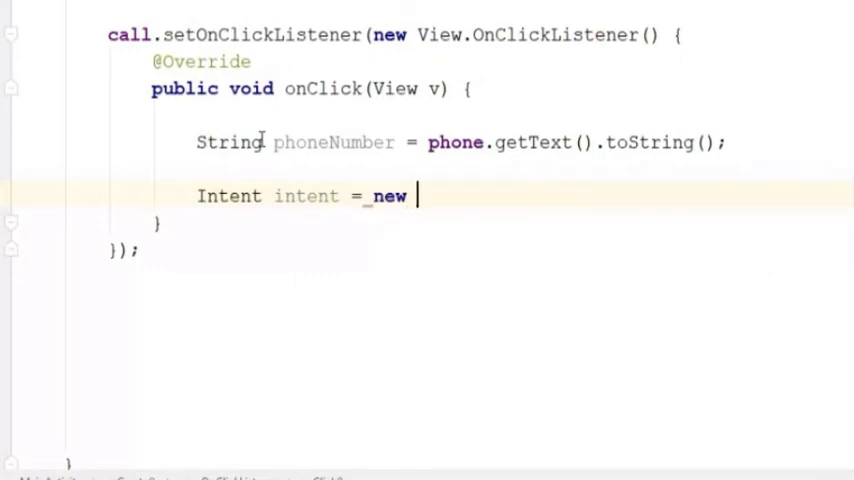
text(Intent(I)
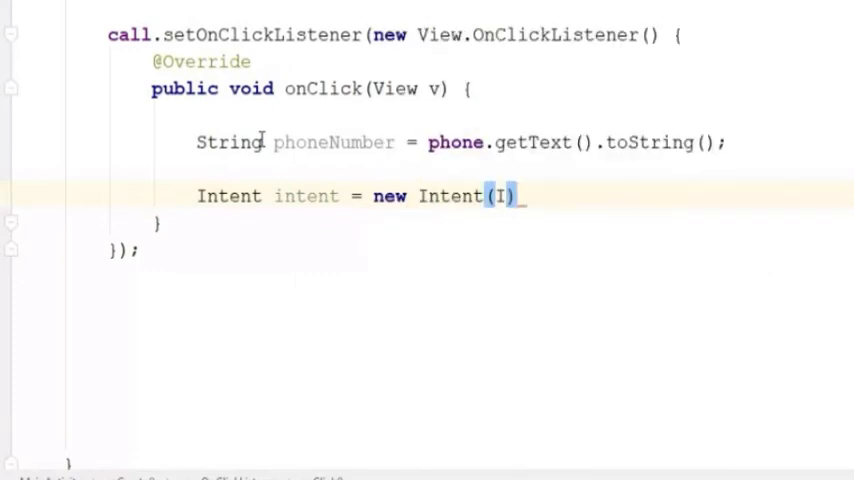
text(Intent.ACTION_CALL)
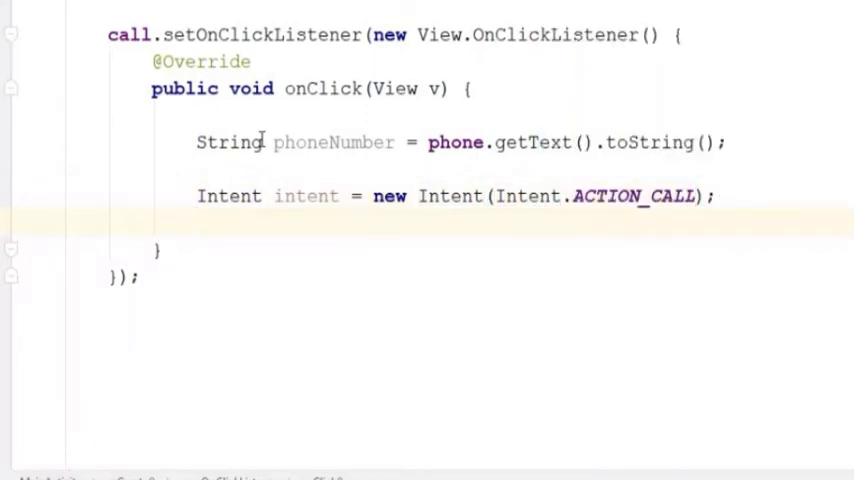
Set the intent data to Uri.parse("tel:"+phoneNumber) and call startActivity(intent).
text(intent.)
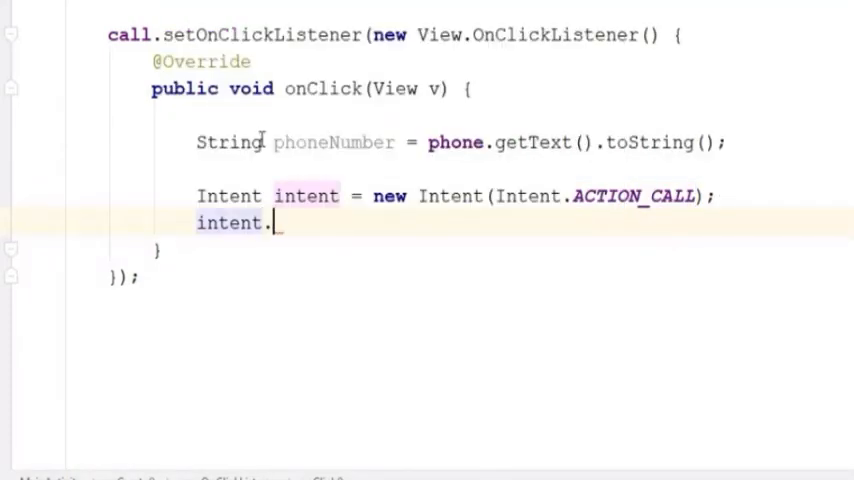
text(setData(Uri.parse("tel"));)
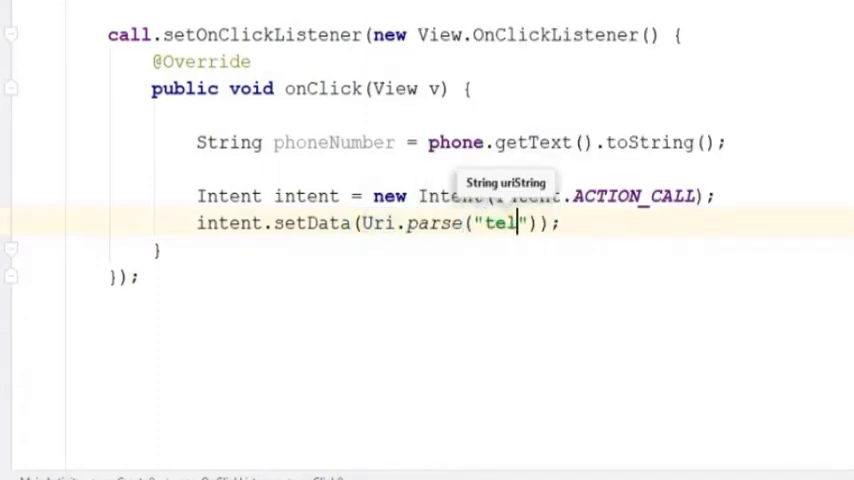
text(:"+)
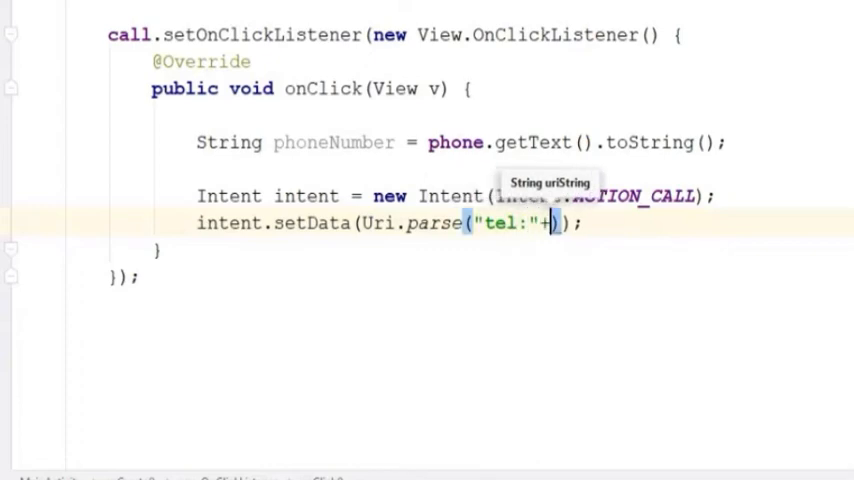
text(phoneNumber)
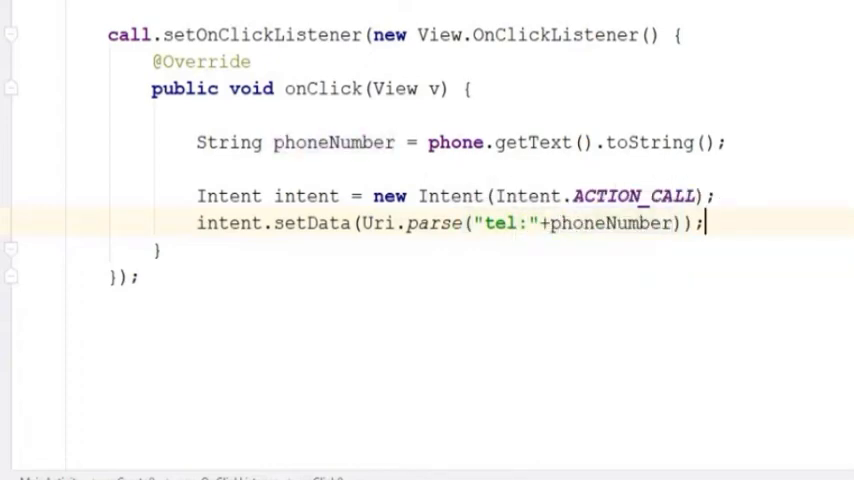
text(startActivity(in)
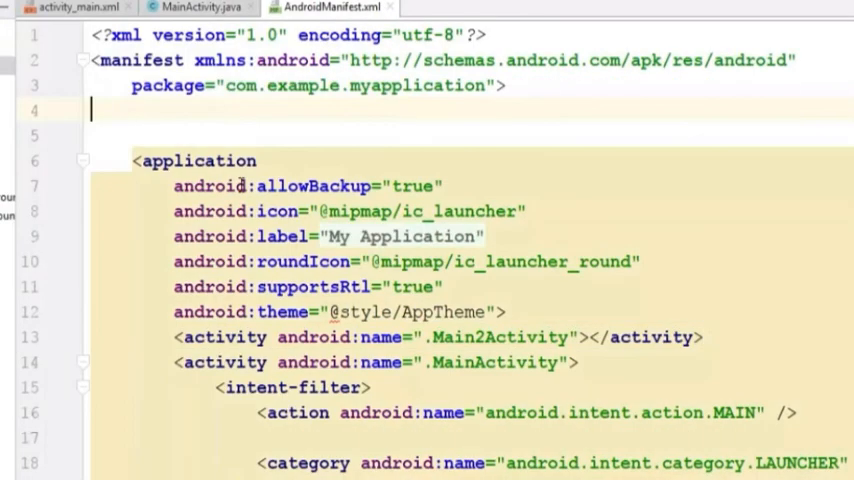
Add <uses-permission android:name="android.permission.CALL_PHONE"/> below the manifest tag.
text(<u)
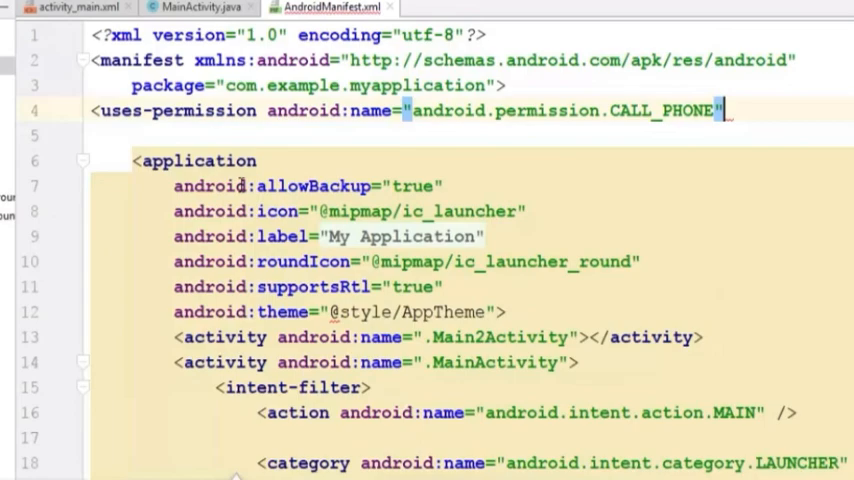
text(/>)
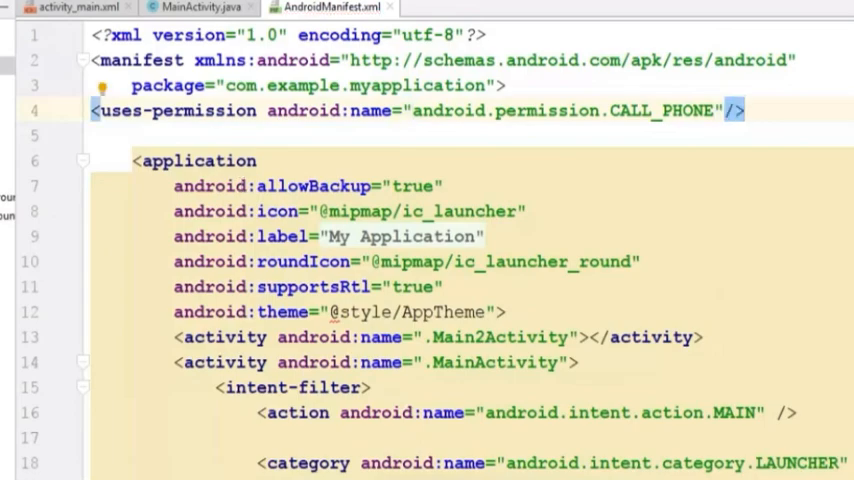